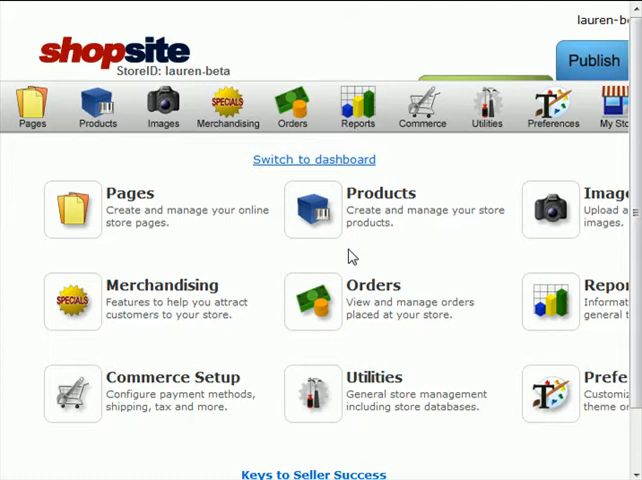
- Go to Commerce Setup > Payment to reach the Credit Card Processing options
left_click(422, 104)
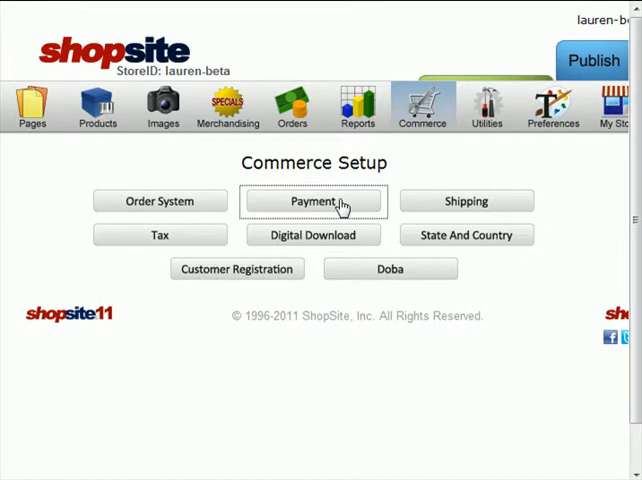
left_click(312, 200)
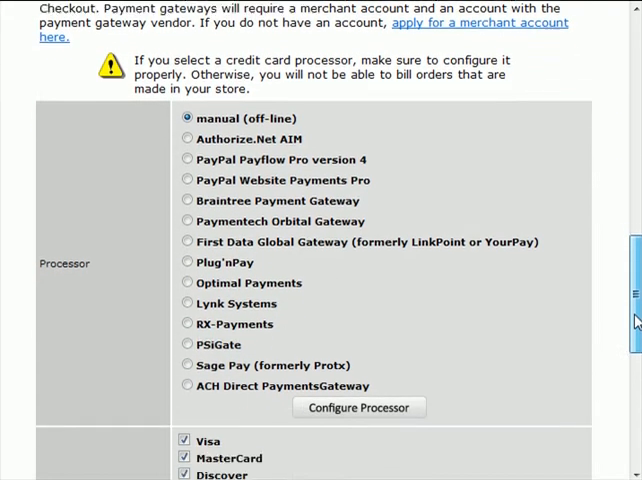
scroll("down", 3)
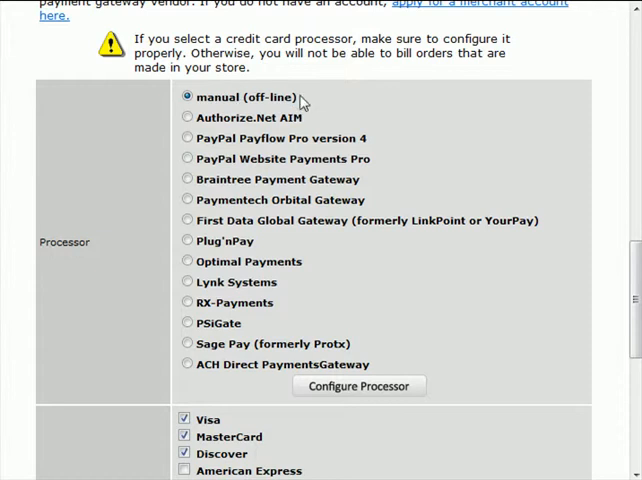
mouse_move(312, 96)
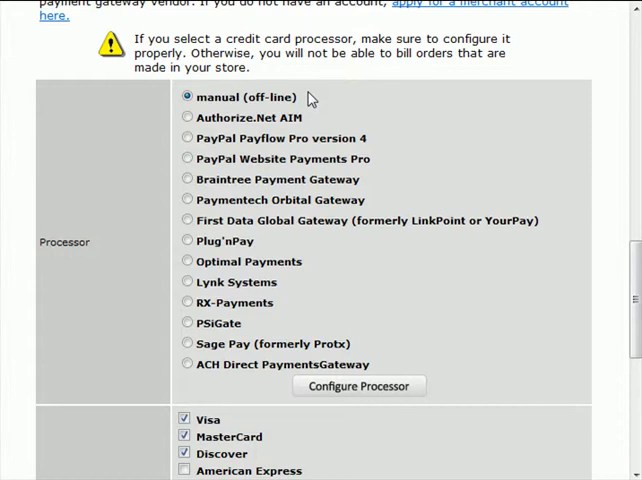
mouse_move(488, 204)
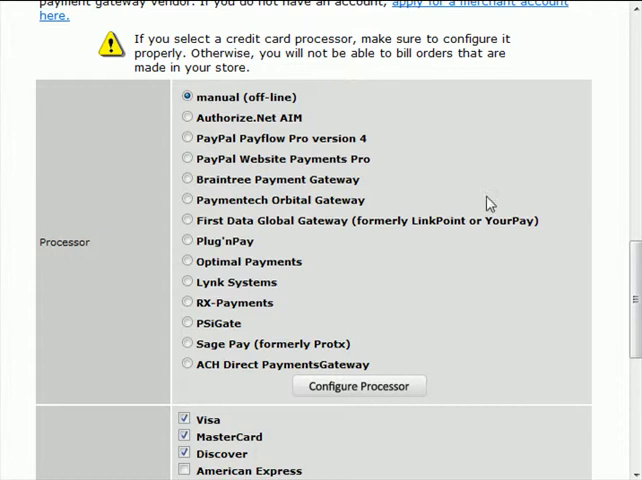
scroll("up", 3)
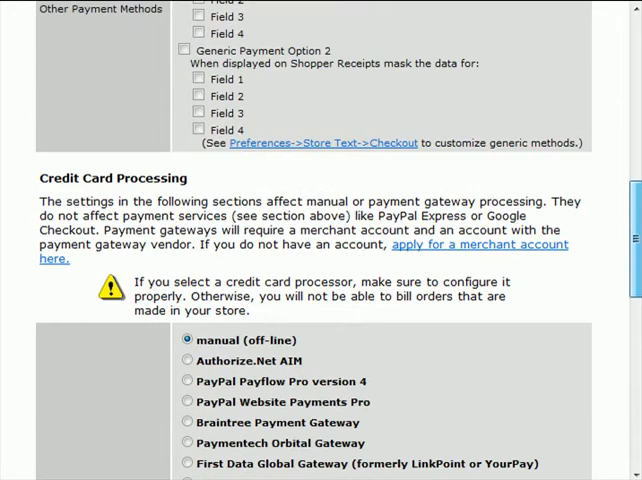
- List all of the store's orders from the Orders menu
left_click(292, 104)
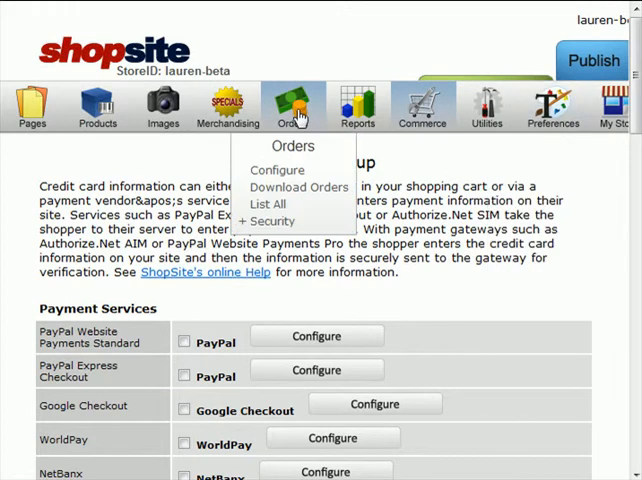
left_click(268, 204)
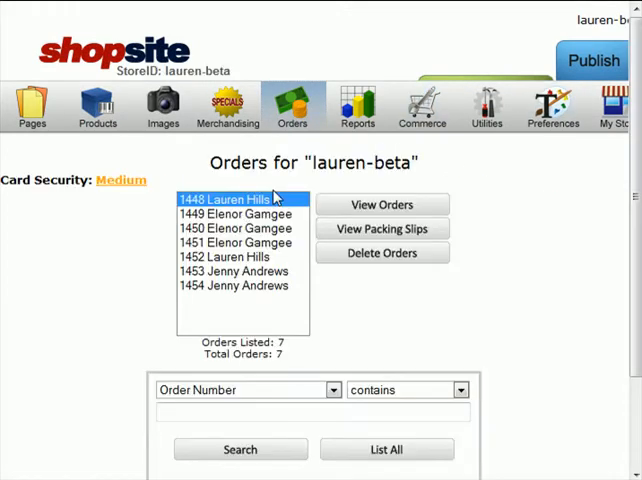
mouse_move(174, 180)
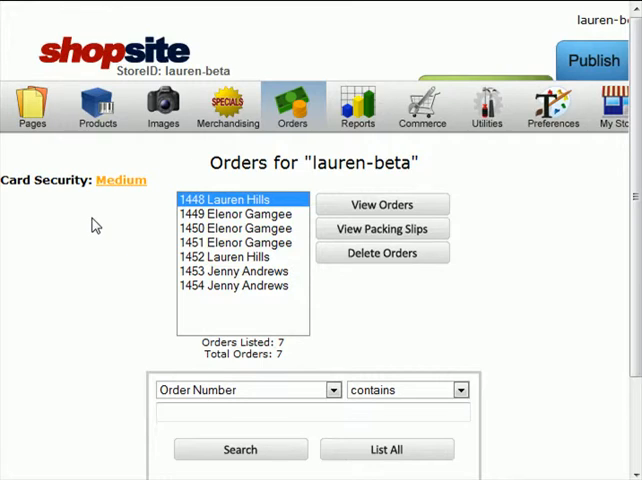
left_click(232, 272)
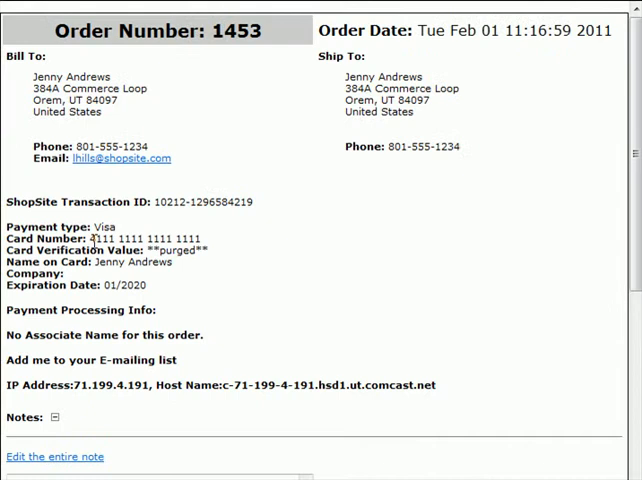
mouse_move(296, 320)
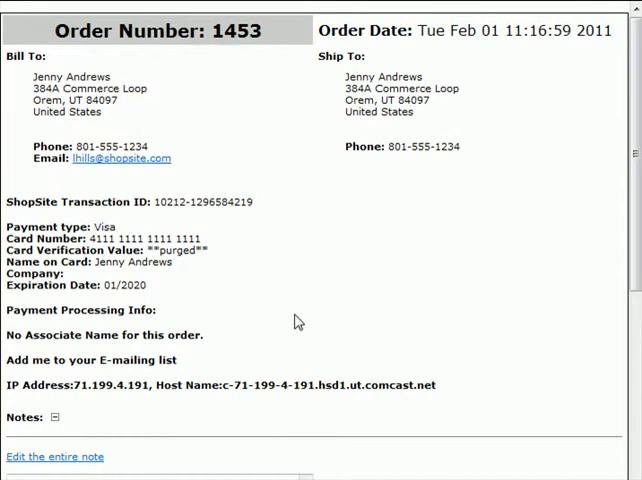
scroll("down", 3)
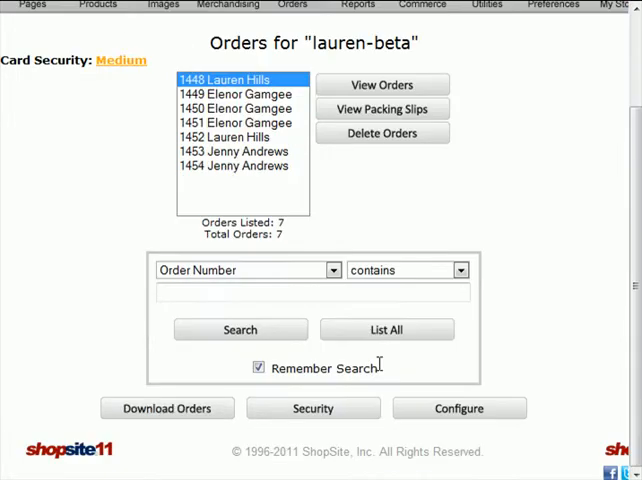
- Go to Security > Credit Card Storage, currently set to symmetric encryption
left_click(312, 408)
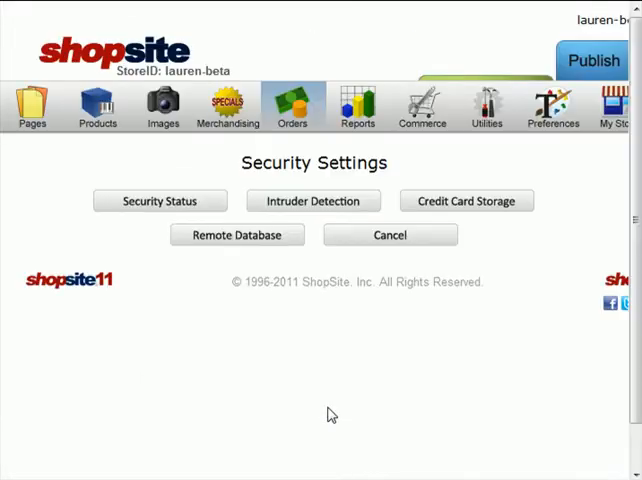
left_click(466, 200)
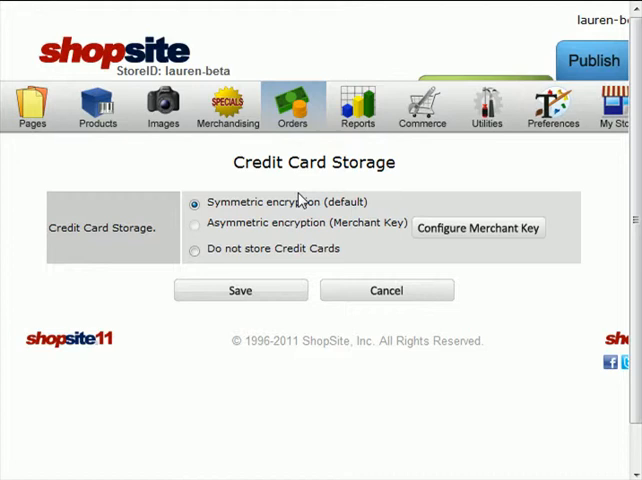
mouse_move(296, 264)
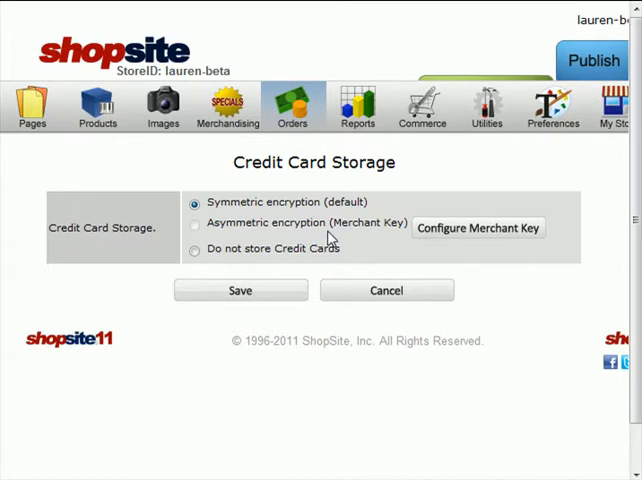
- Start the Configure Merchant Key wizard to create a new key and advance to Generate Key
left_click(478, 228)
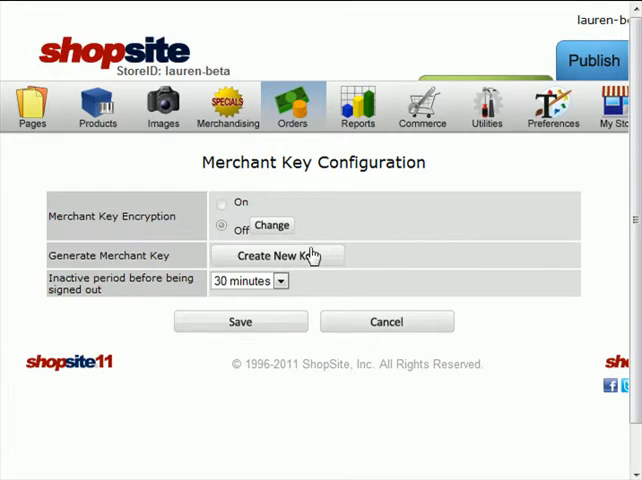
left_click(276, 256)
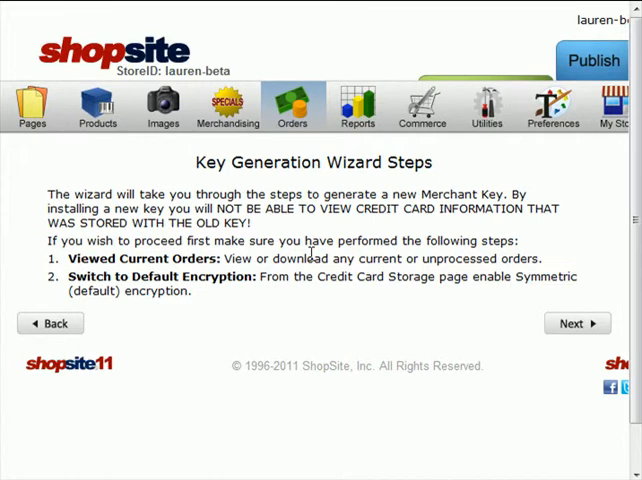
mouse_move(578, 324)
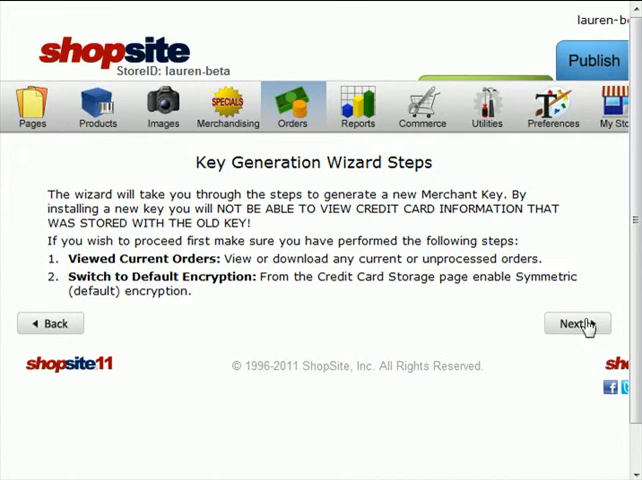
left_click(576, 324)
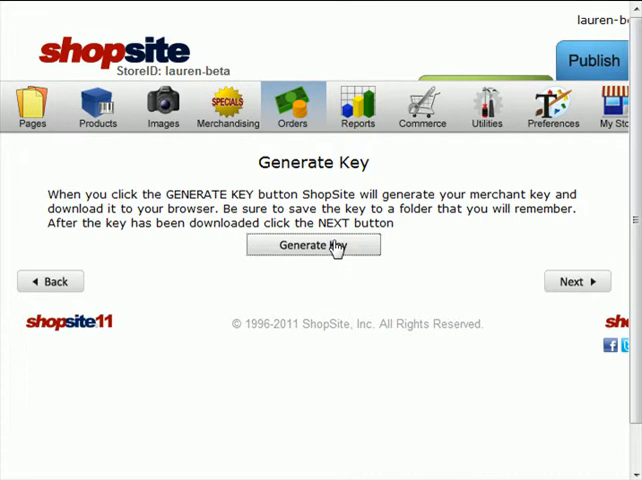
- Generate the merchant key and save it to the Desktop as merchant-key.txt
left_click(312, 244)
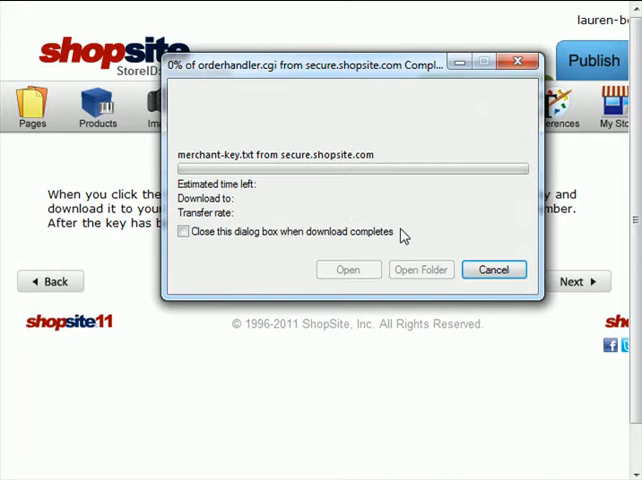
left_click(348, 268)
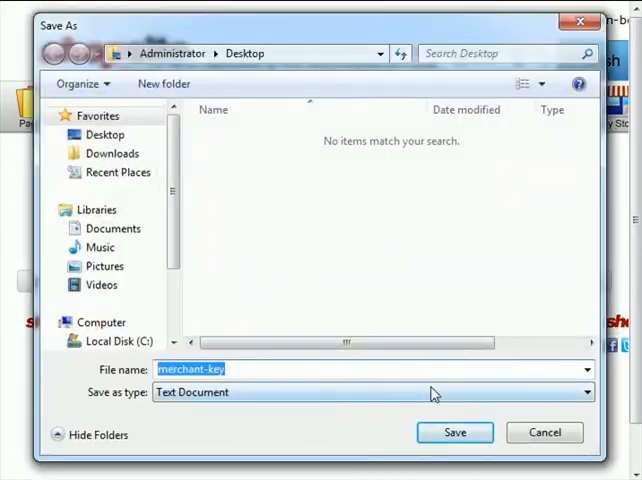
left_click(456, 432)
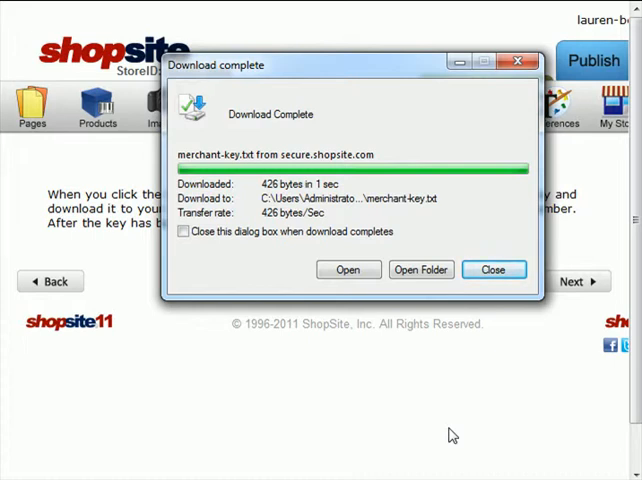
mouse_move(500, 304)
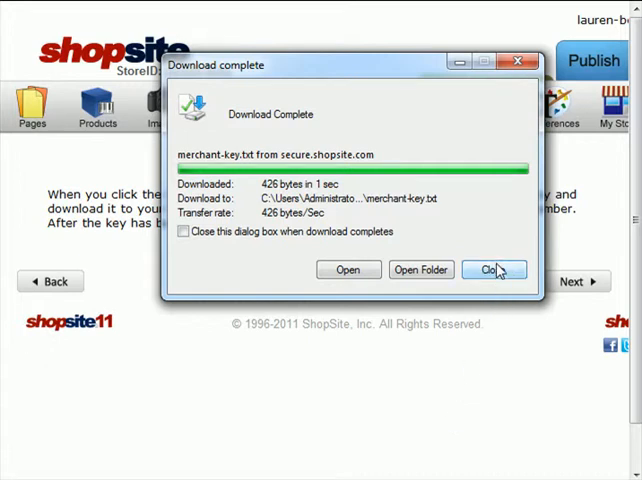
left_click(492, 268)
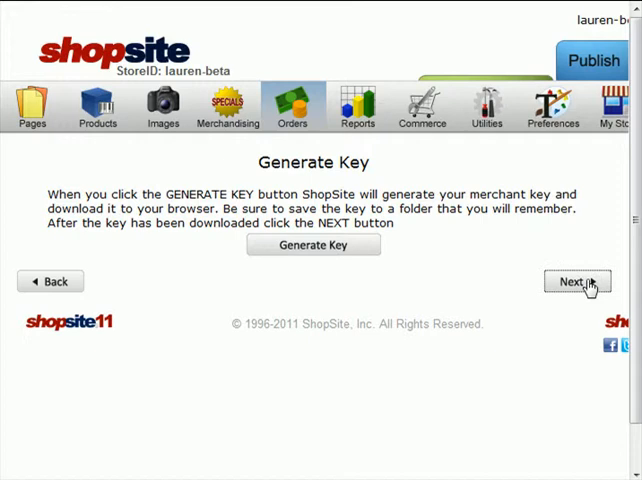
- Upload merchant-key.txt from the Desktop and have ShopSite validate it
left_click(572, 282)
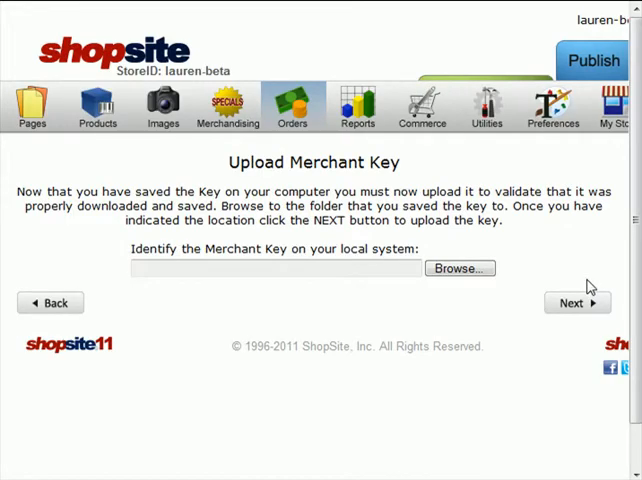
left_click(458, 268)
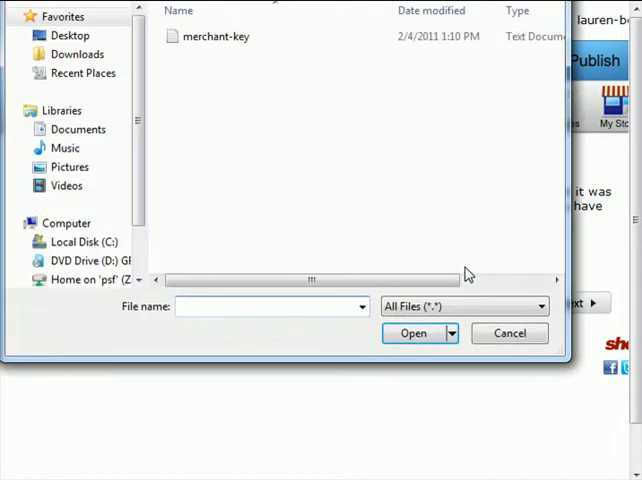
left_click(216, 36)
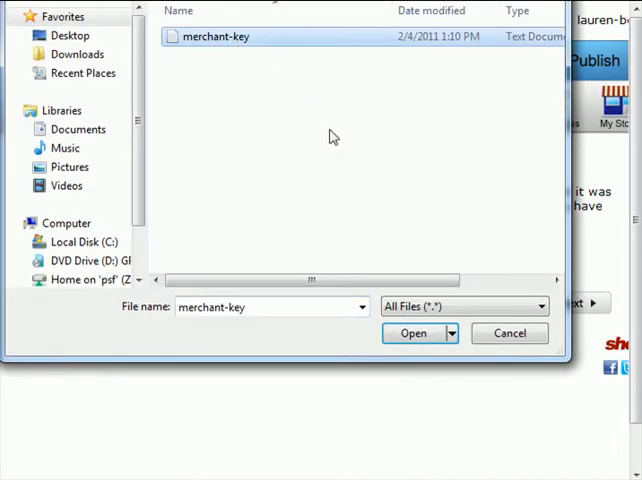
left_click(412, 332)
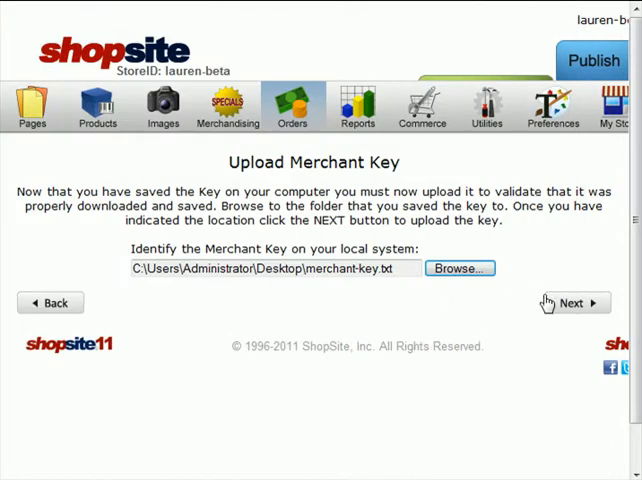
left_click(576, 302)
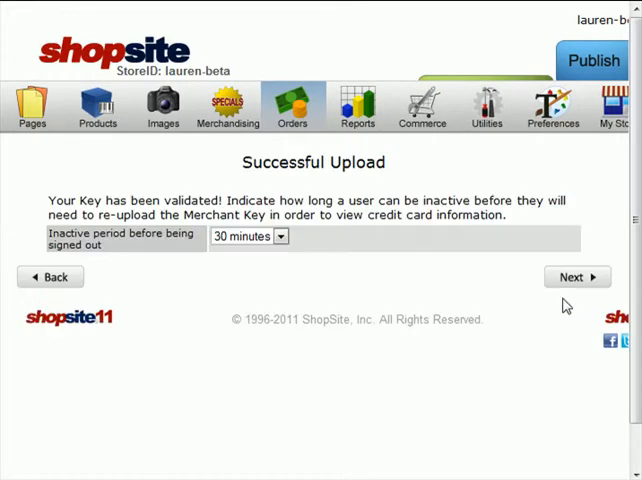
mouse_move(332, 270)
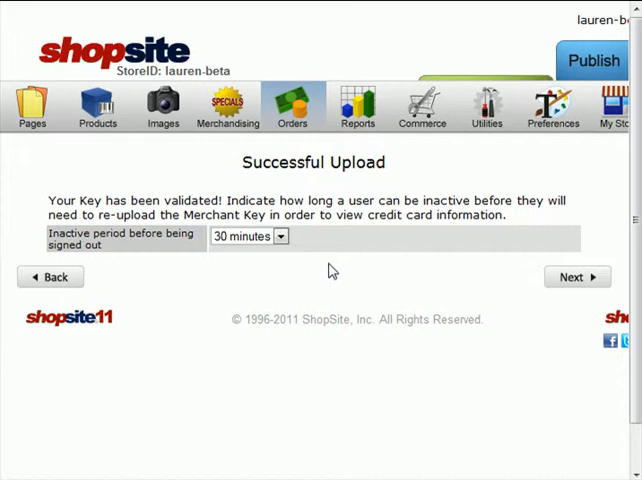
mouse_move(576, 276)
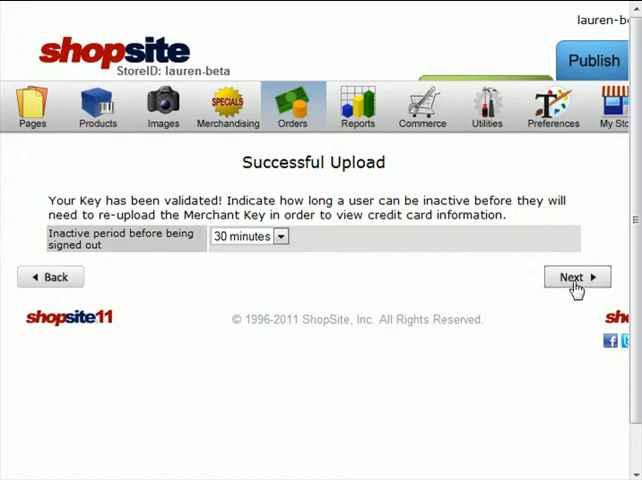
- Activate Merchant Key Encryption (asymmetric) and head to the Orders list
left_click(570, 276)
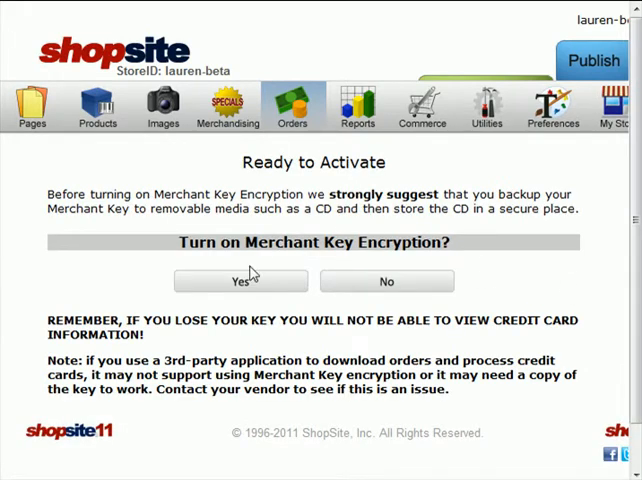
mouse_move(288, 288)
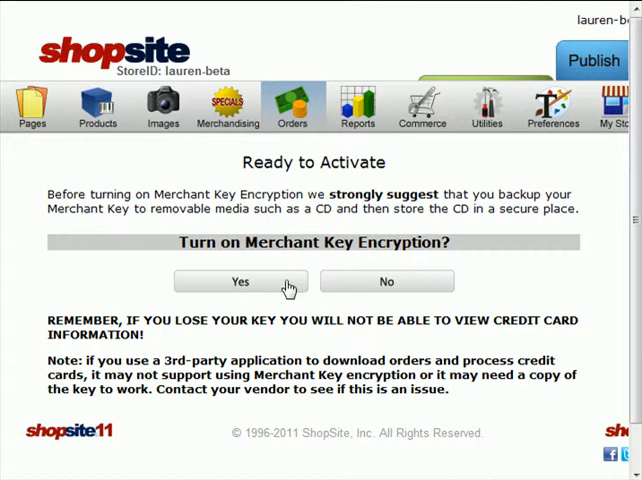
left_click(240, 280)
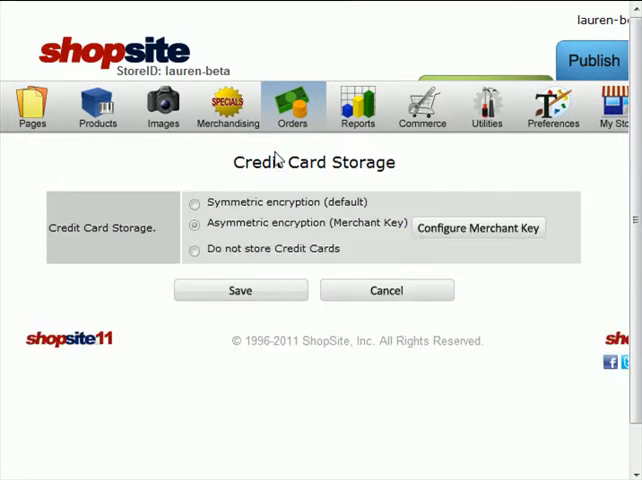
left_click(292, 104)
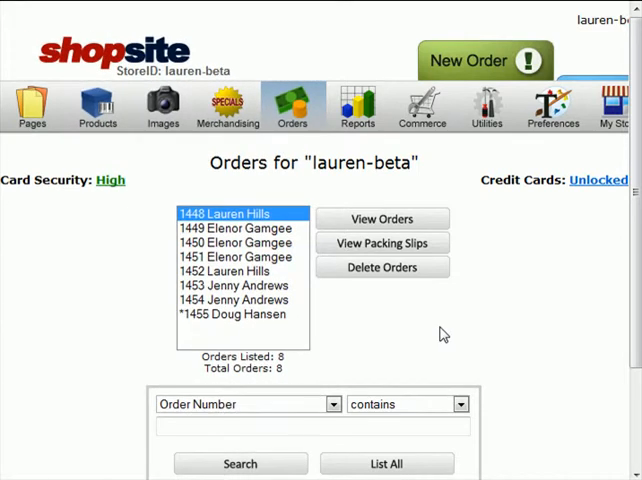
mouse_move(236, 328)
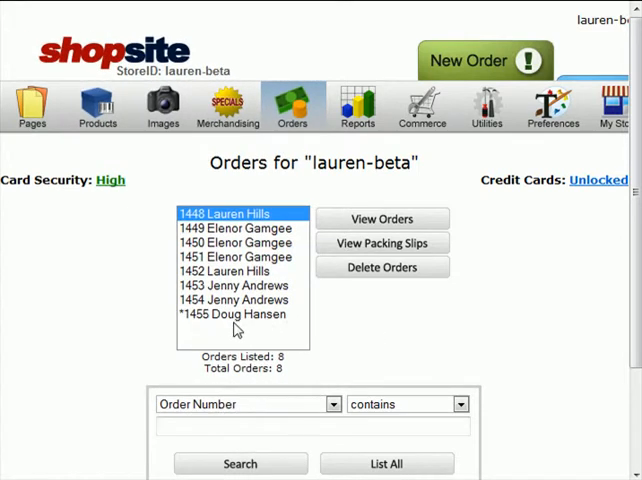
mouse_move(528, 228)
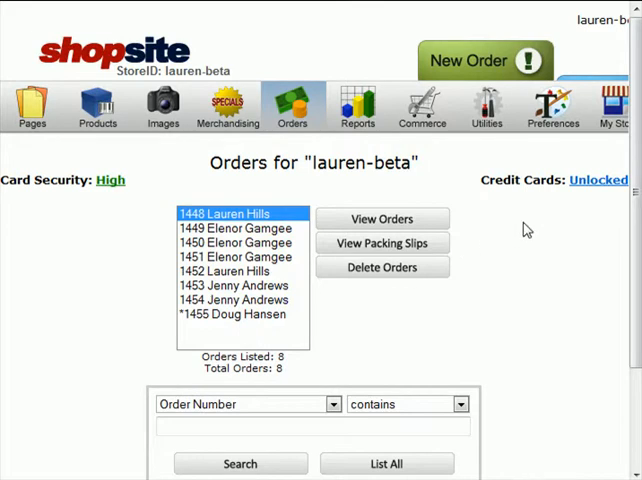
mouse_move(600, 200)
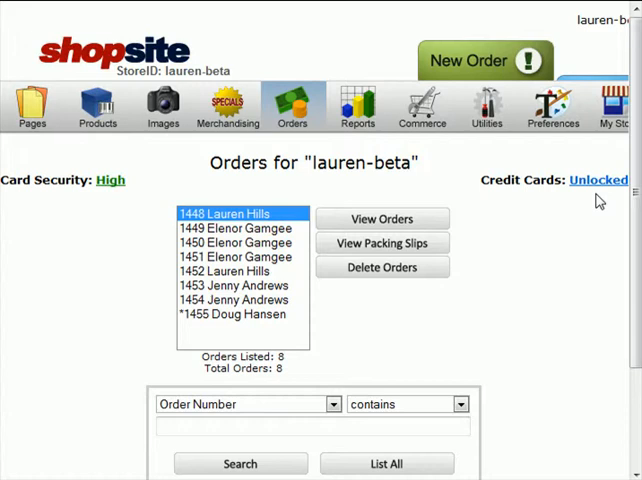
- Start locking credit card information from the Credit Cards: Unlocked link
left_click(588, 180)
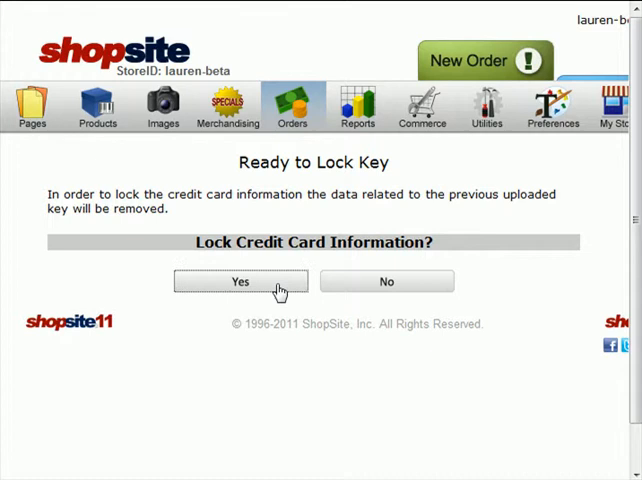
- Confirm the lock and view order 1455 to verify its card details show as Locked
left_click(240, 280)
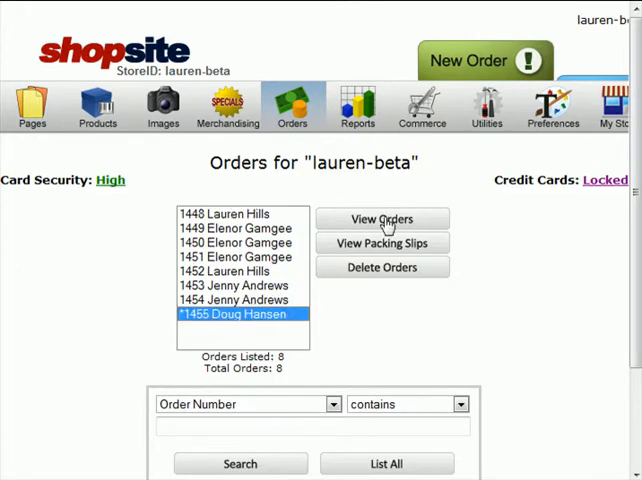
left_click(380, 218)
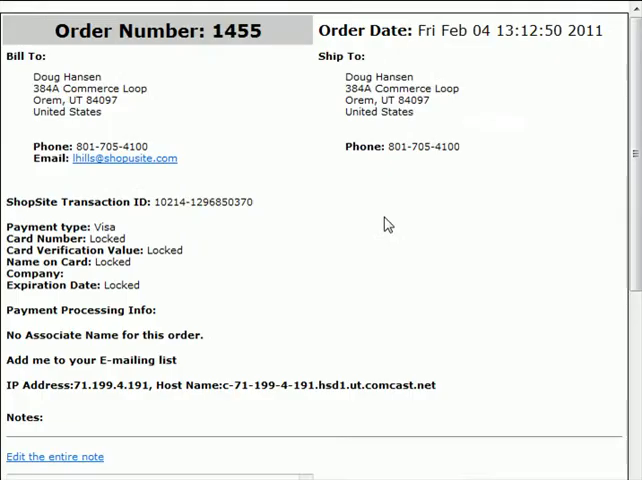
scroll("down", 3)
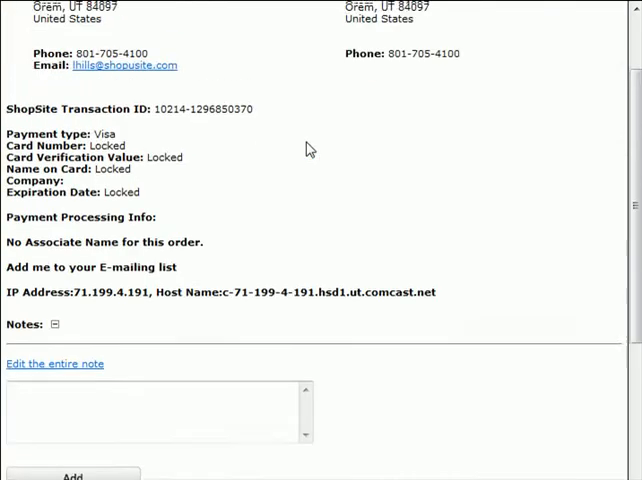
scroll("up", 3)
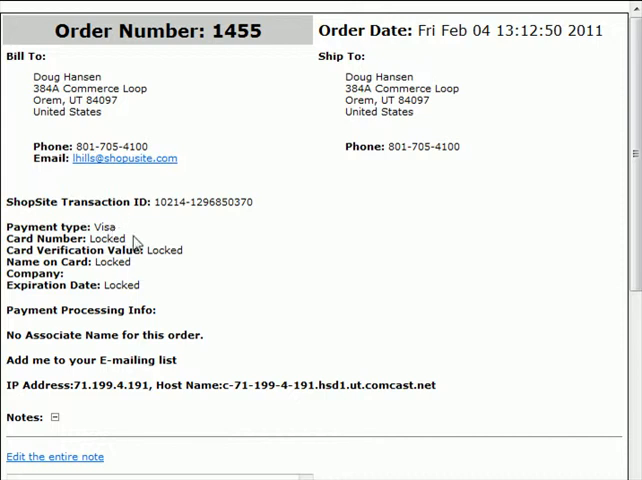
scroll("down", 3)
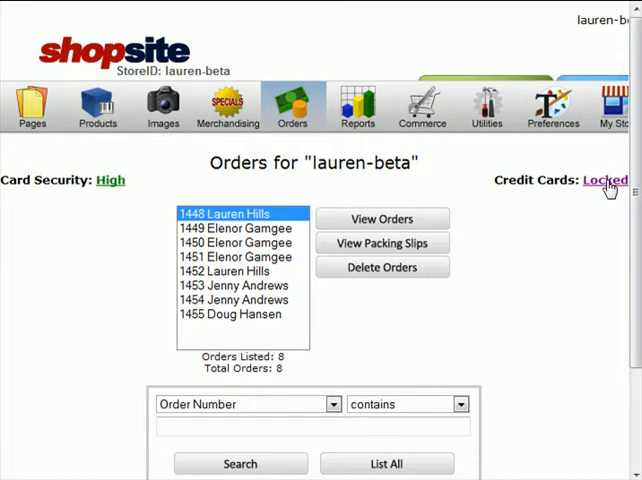
- Unlock card data by uploading merchant-key.txt via Credit Cards: Locked
left_click(606, 180)
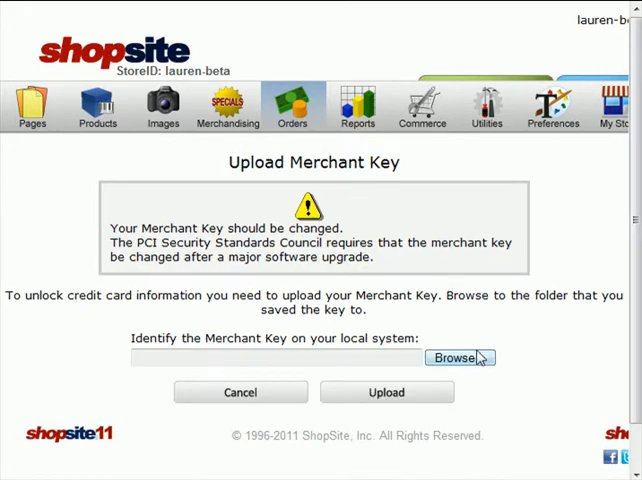
left_click(458, 356)
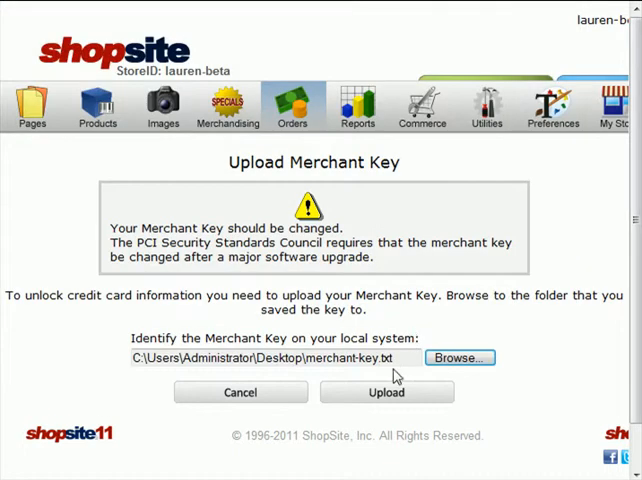
left_click(386, 392)
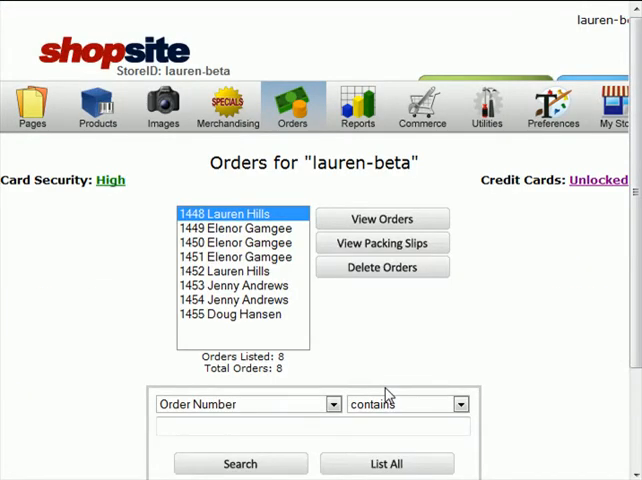
mouse_move(548, 204)
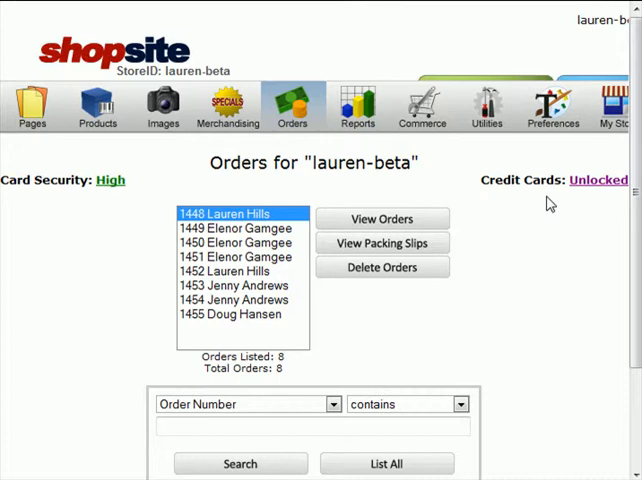
mouse_move(82, 218)
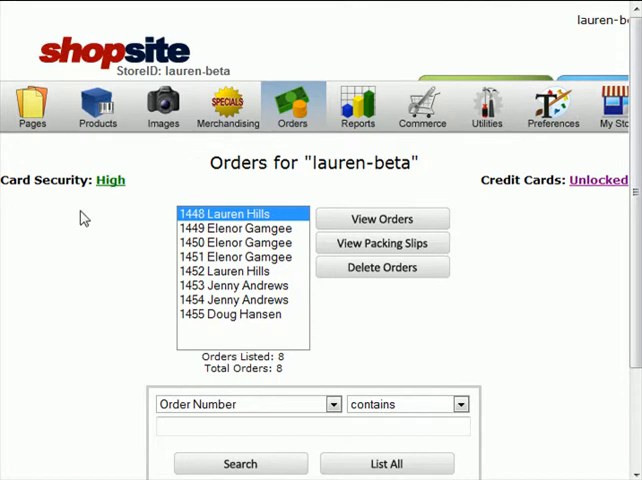
mouse_move(72, 224)
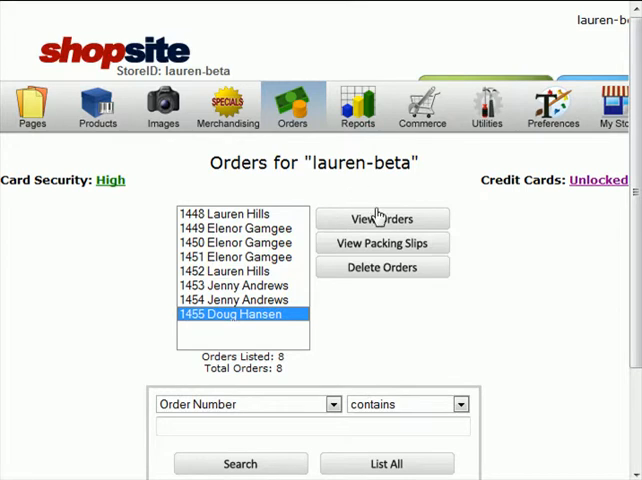
- View order 1455's full card number and CVV, accepting the CVV-removal warning, then return to the list
left_click(382, 218)
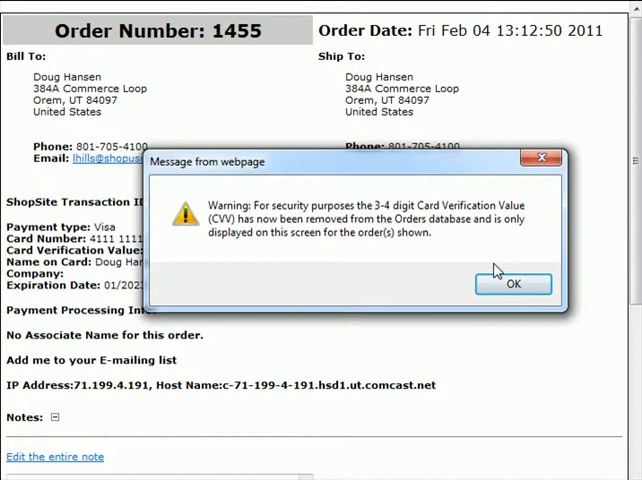
left_click(512, 284)
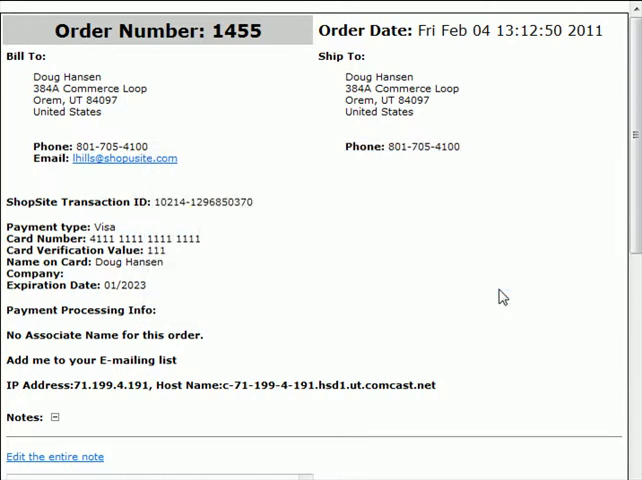
mouse_move(216, 282)
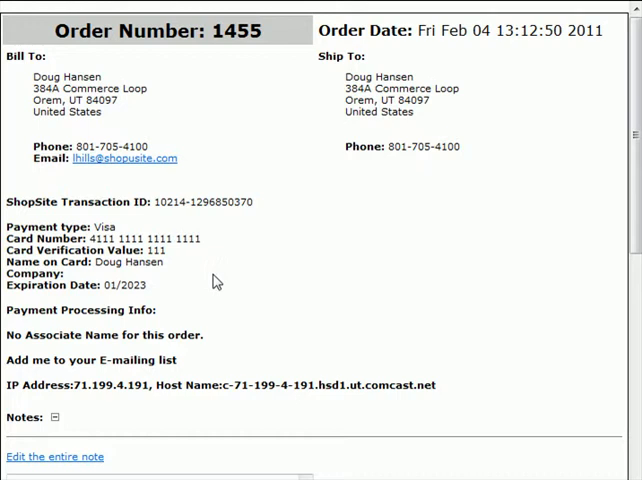
mouse_move(172, 228)
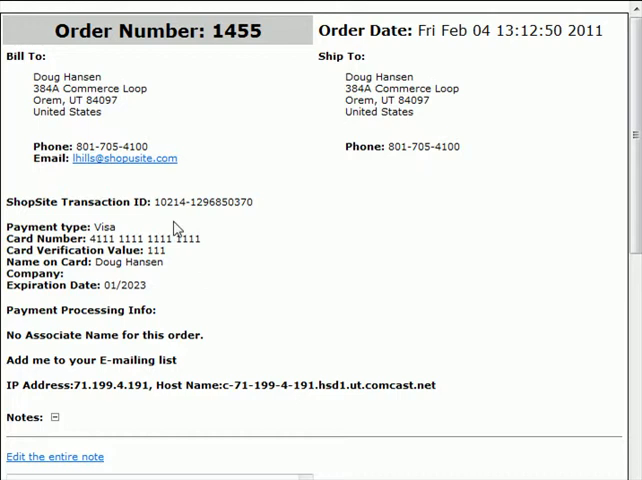
scroll("down", 3)
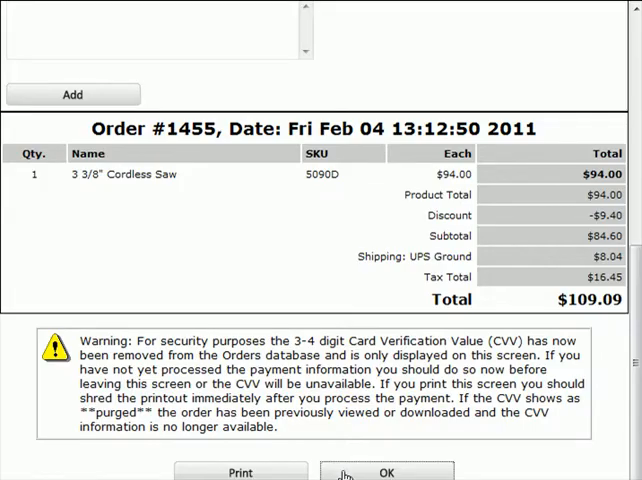
left_click(388, 472)
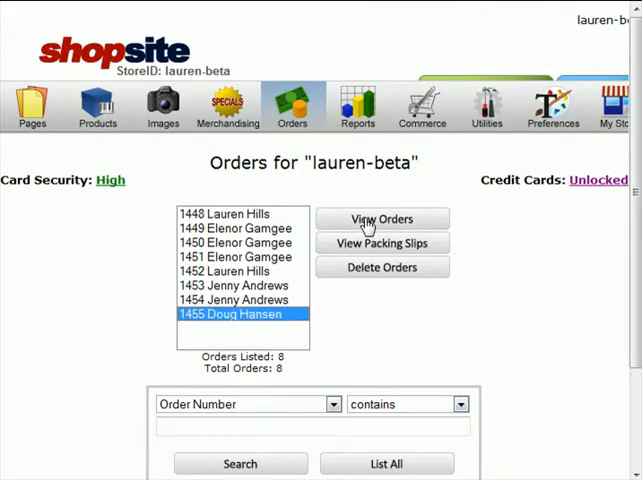
mouse_move(388, 222)
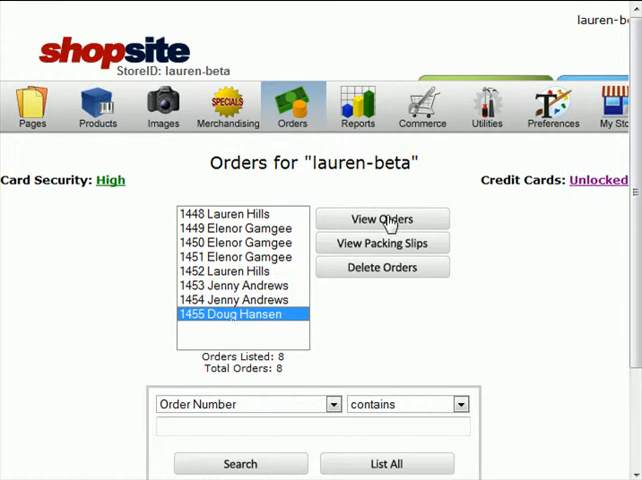
left_click(380, 218)
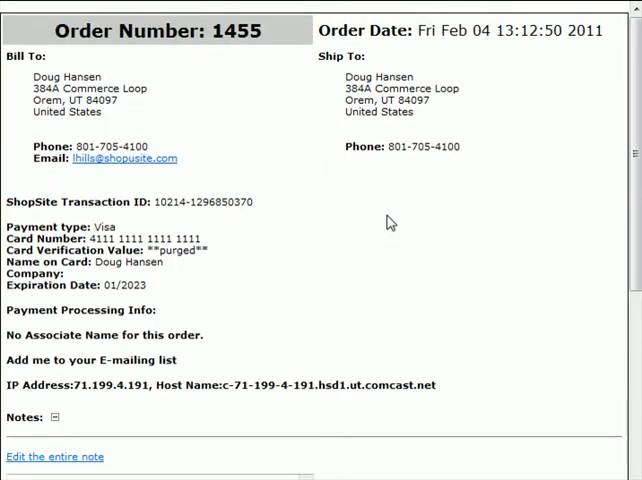
mouse_move(228, 264)
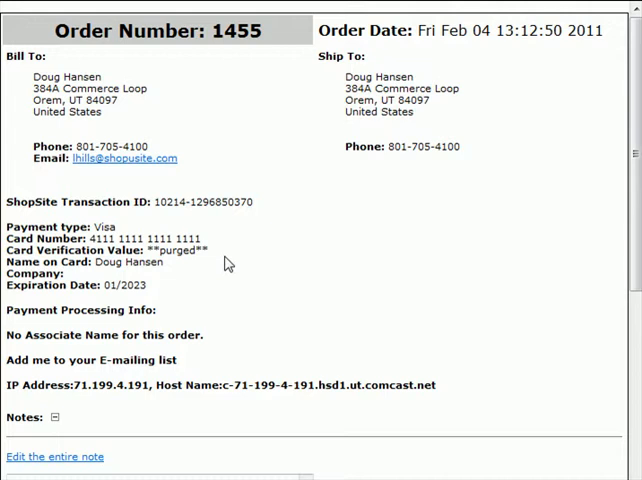
mouse_move(248, 260)
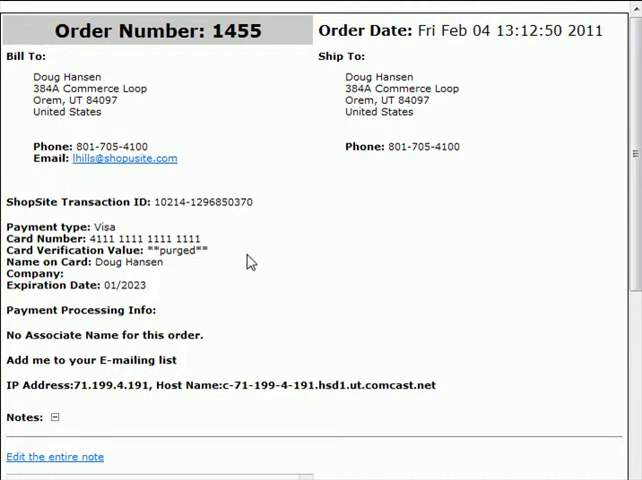
mouse_move(308, 258)
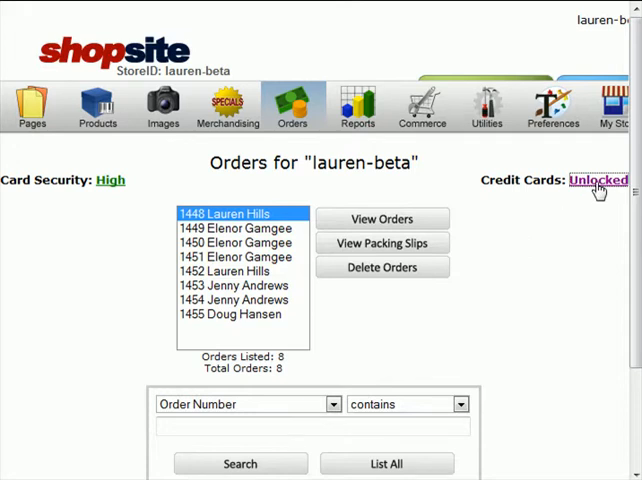
- Lock the credit card information again via Credit Cards: Unlocked, confirming Yes on Ready to Lock Key
left_click(600, 180)
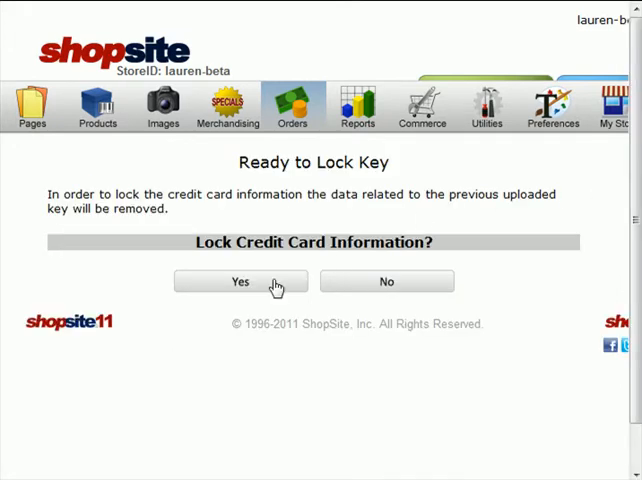
left_click(240, 280)
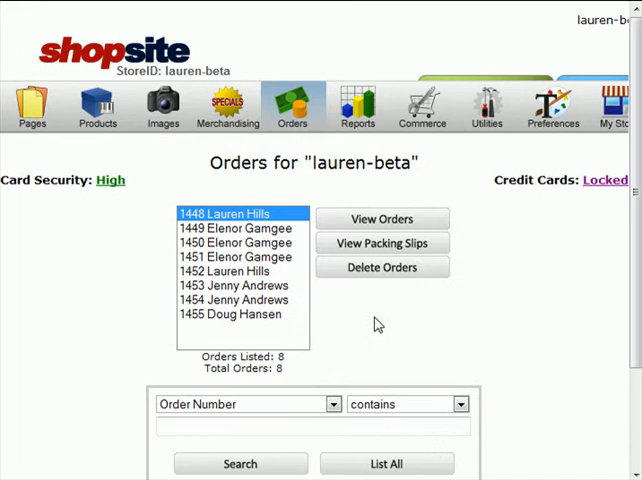